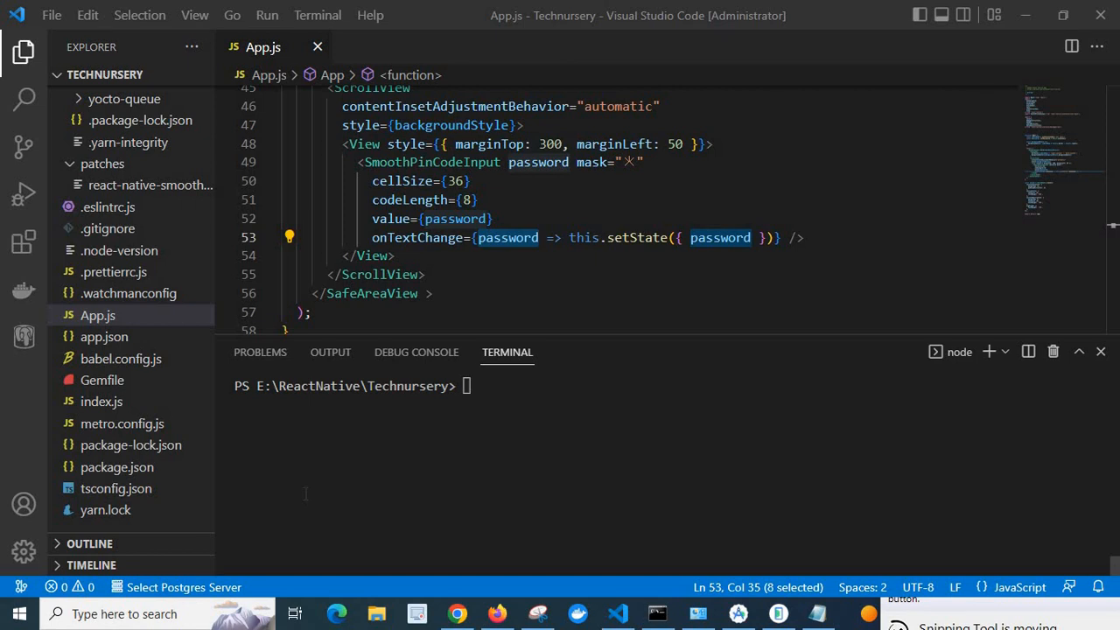
# Clear the integrated terminal so Metro starts fresh, then move to Android Studio.
pyautogui.write('clear')
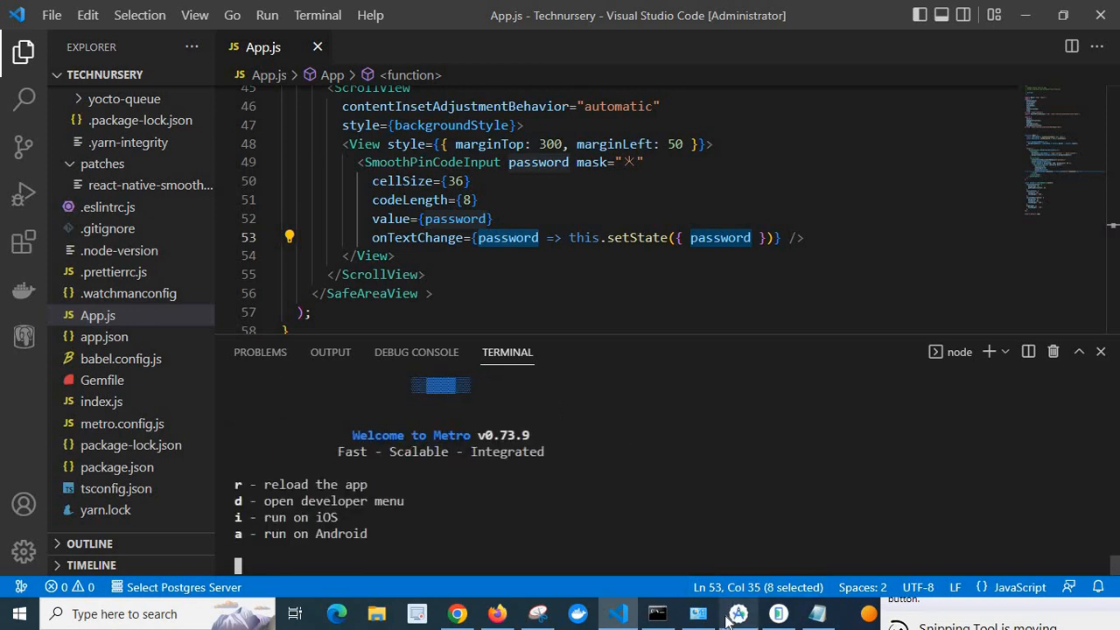
pyautogui.click(738, 614)
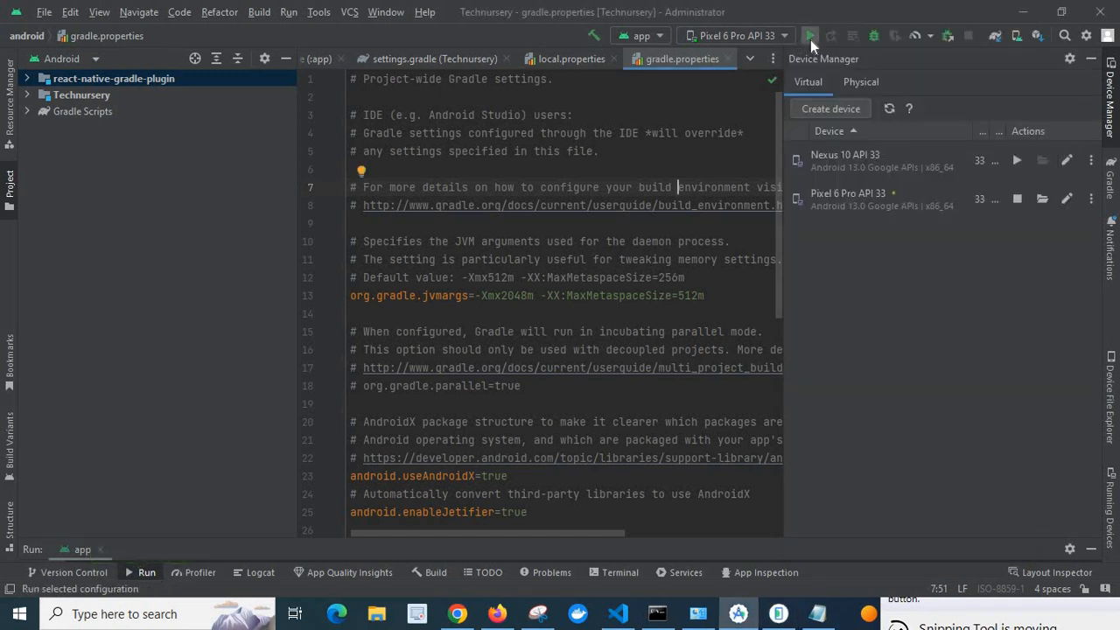
# Run the Technursery app on the Pixel 6 Pro API 33 emulator.
pyautogui.click(810, 36)
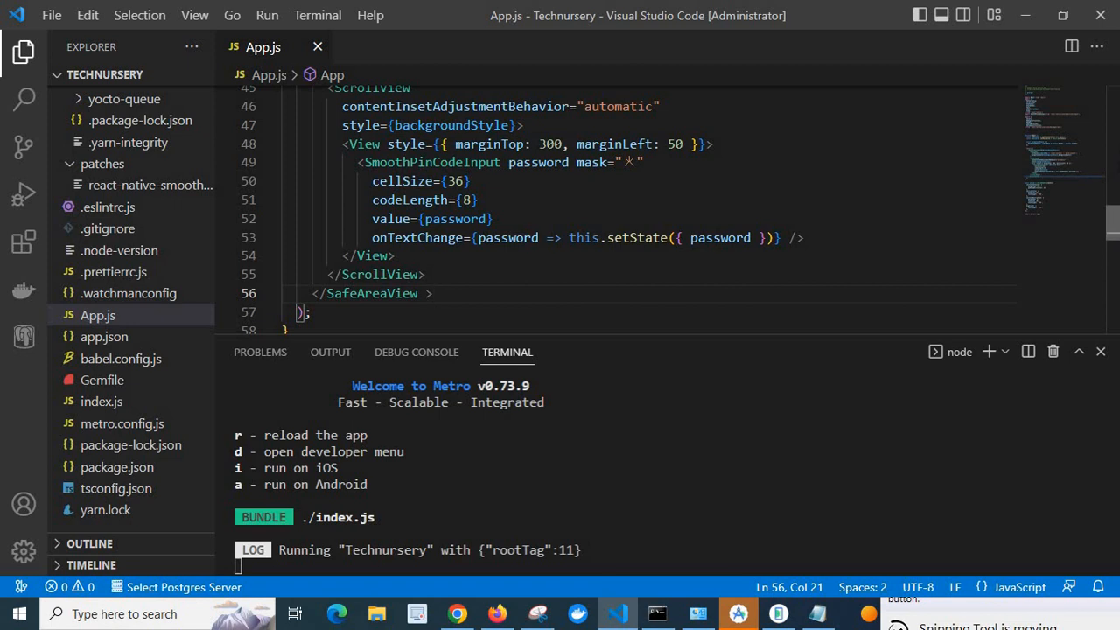
# Scroll App.js to review the import statements after Metro bundles index.js.
pyautogui.scroll(3)
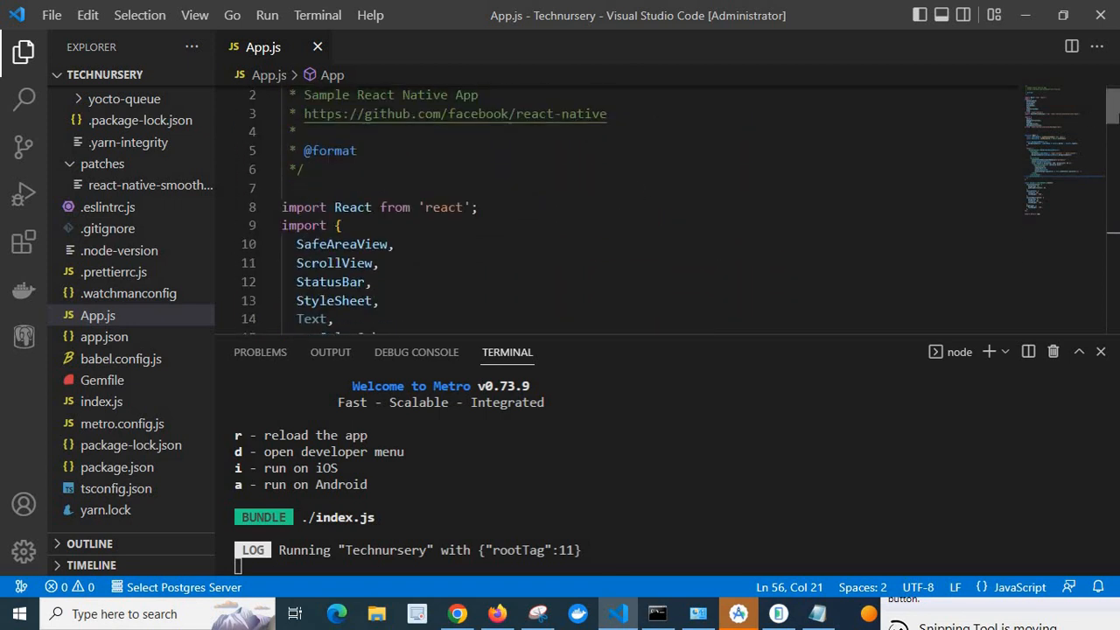
pyautogui.scroll(-3)
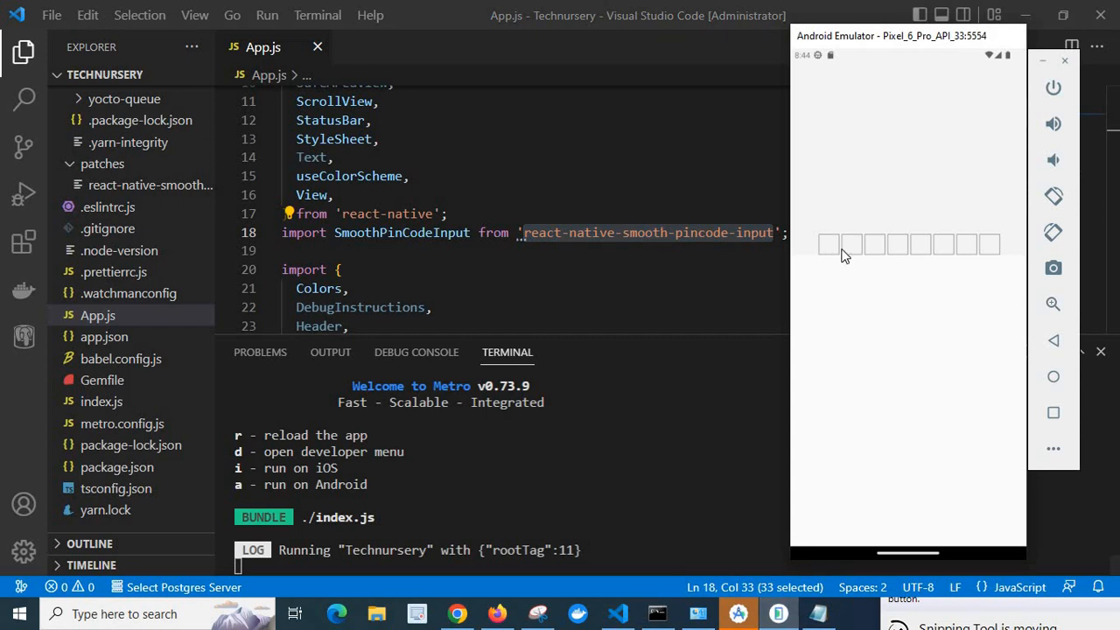
pyautogui.moveTo(828, 254)
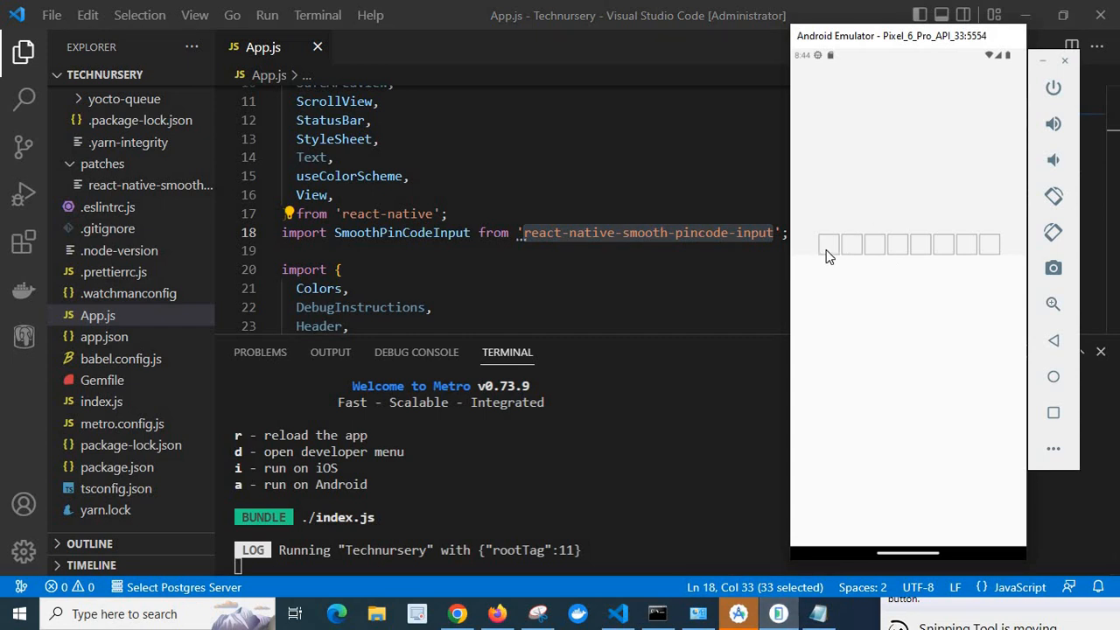
# Enter a digit in the first PIN box and expand the 'undefined is not a function' error.
pyautogui.click(828, 244)
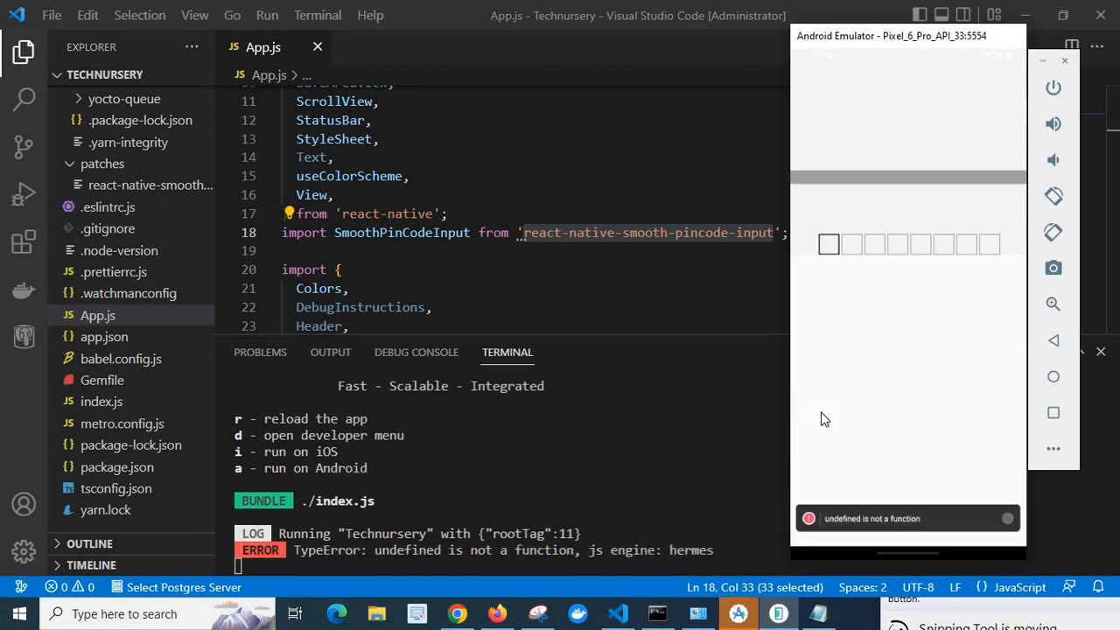
pyautogui.click(908, 518)
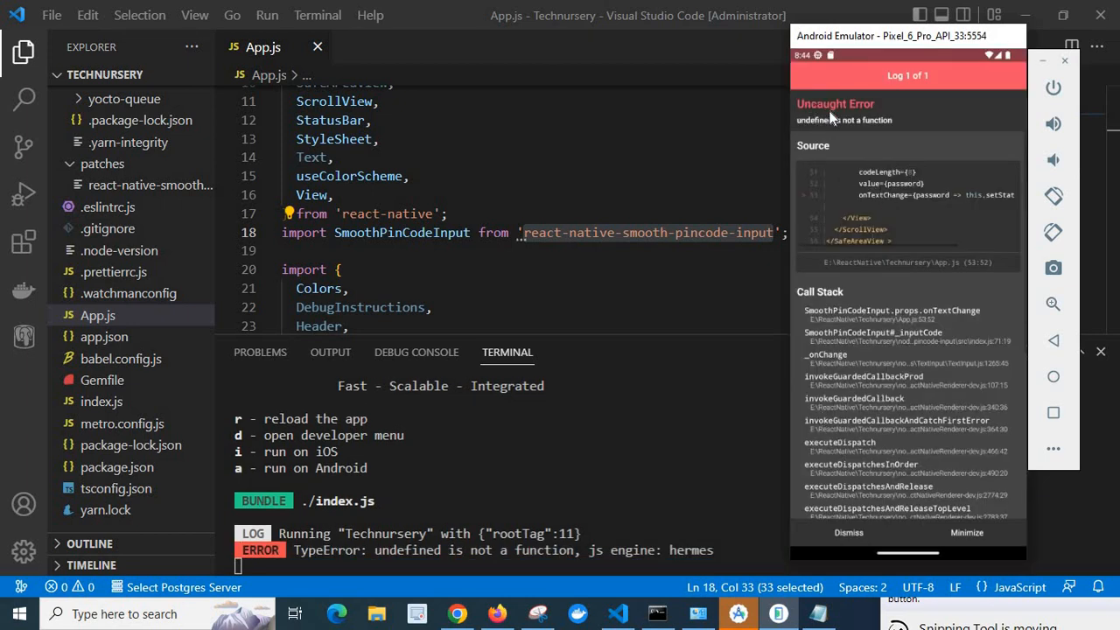
pyautogui.moveTo(893, 127)
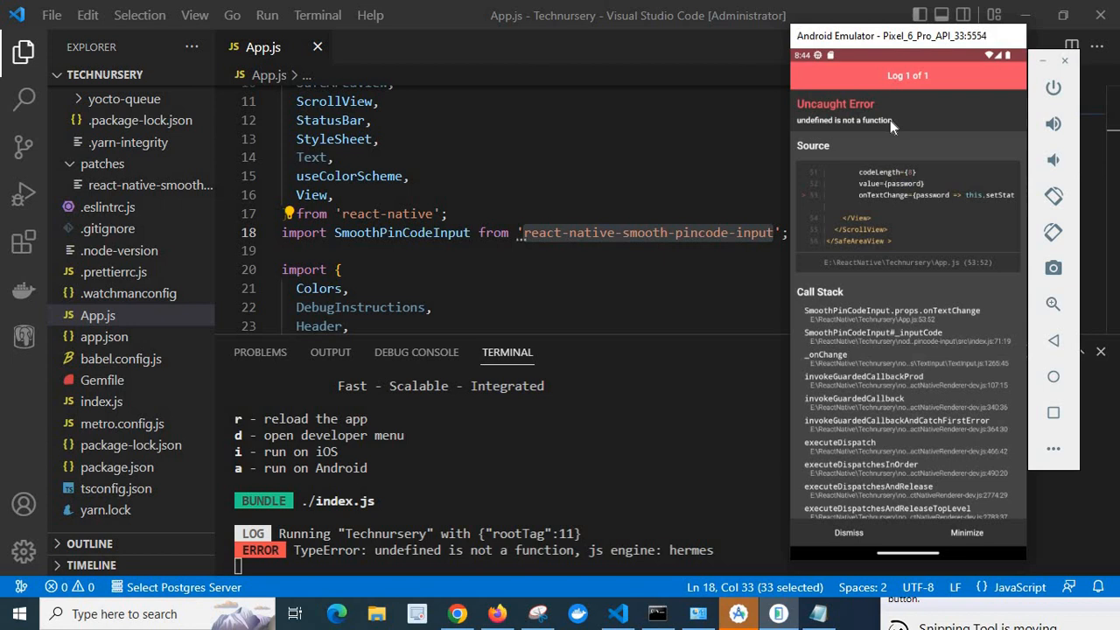
pyautogui.moveTo(817, 143)
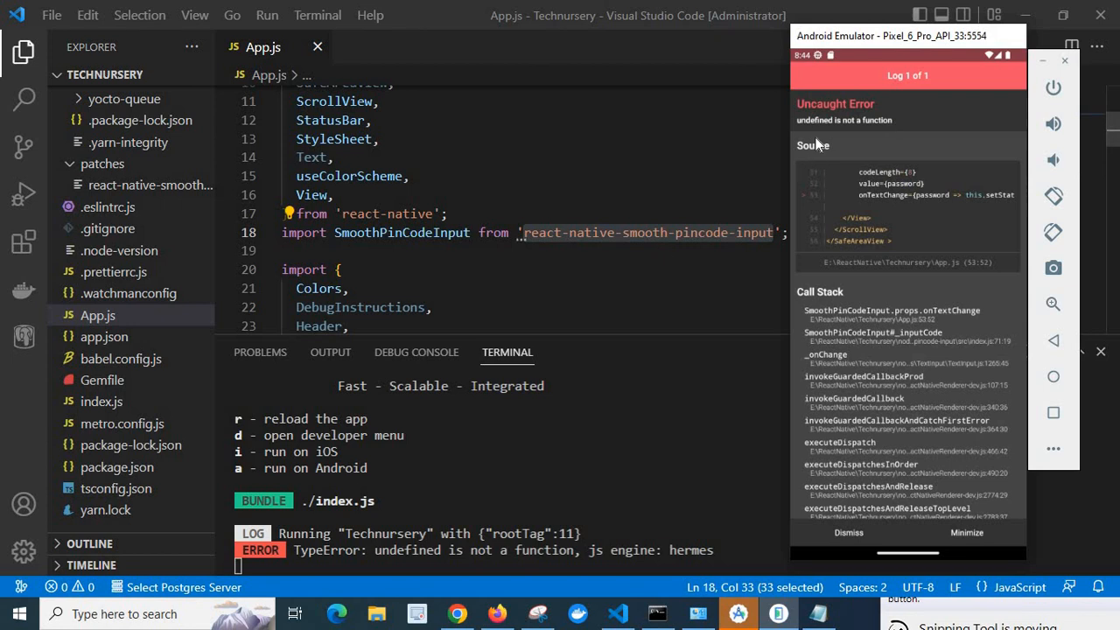
pyautogui.moveTo(838, 201)
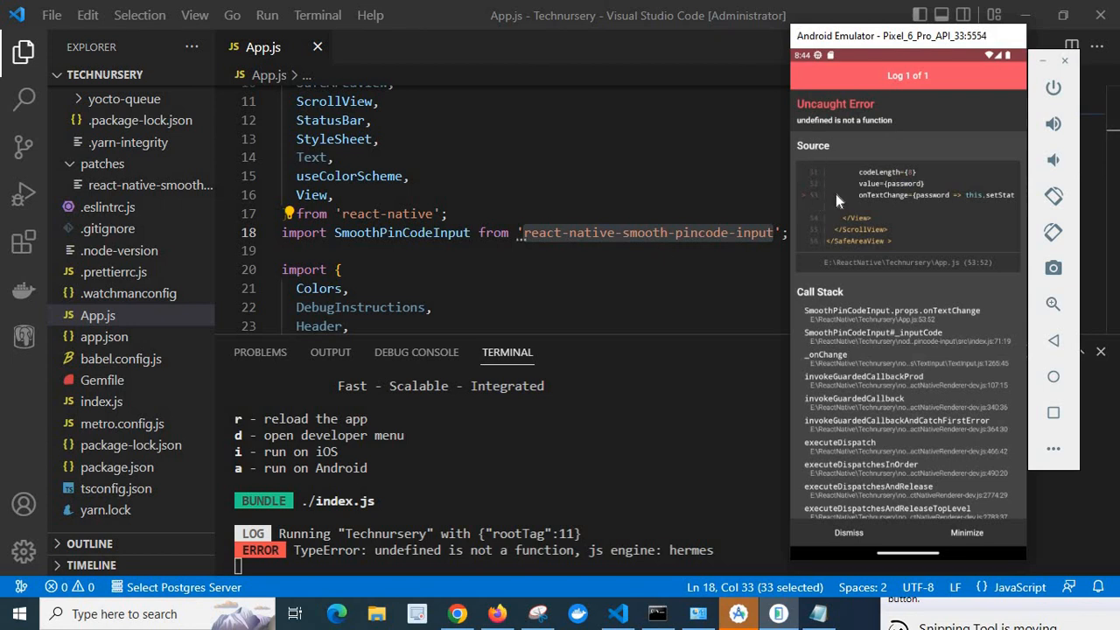
pyautogui.moveTo(832, 289)
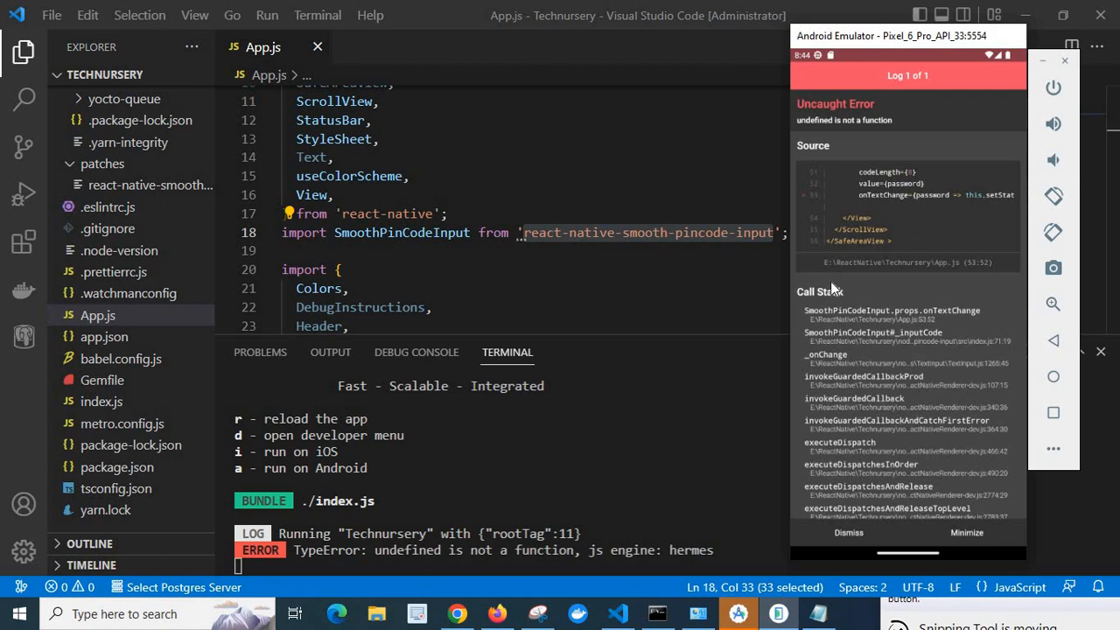
pyautogui.moveTo(845, 340)
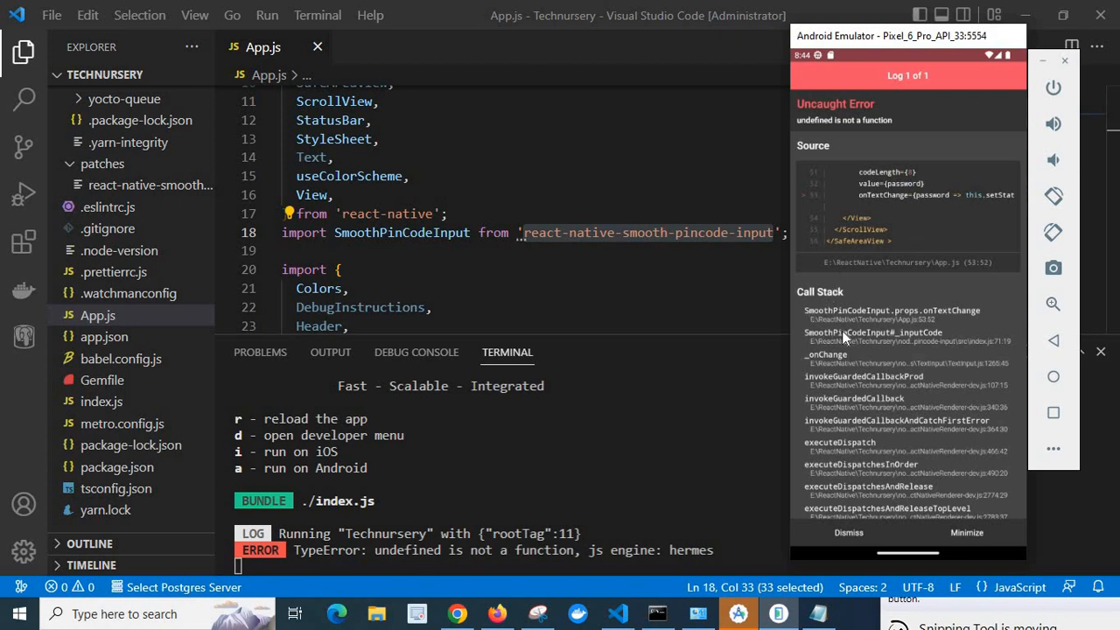
pyautogui.moveTo(932, 329)
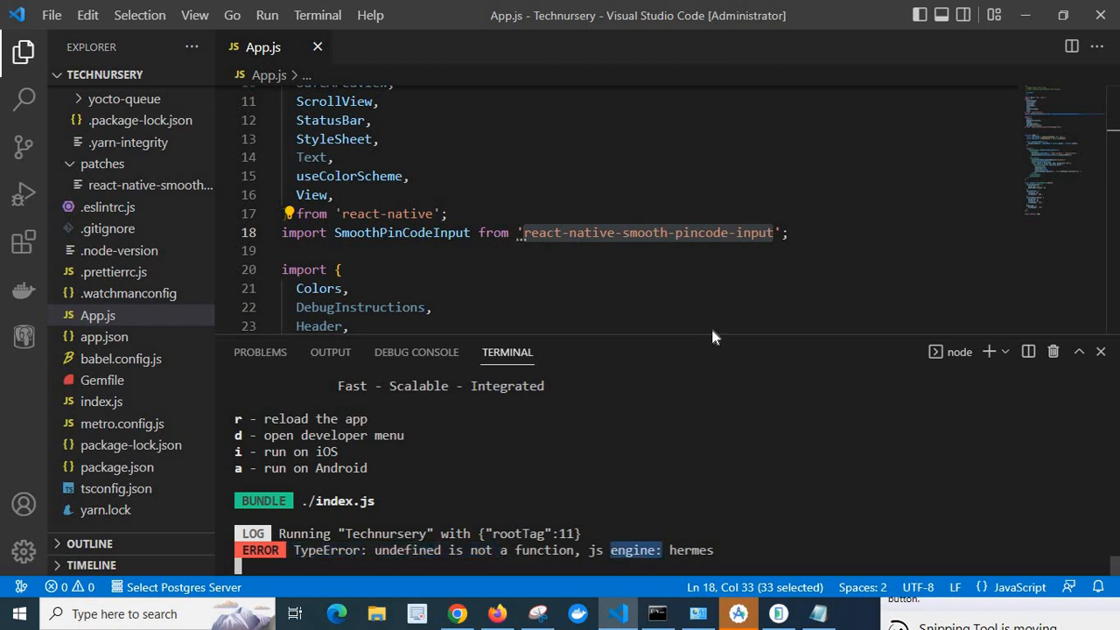
# Locate line 53 and select the this.setState call inside onTextChange.
pyautogui.click(431, 307)
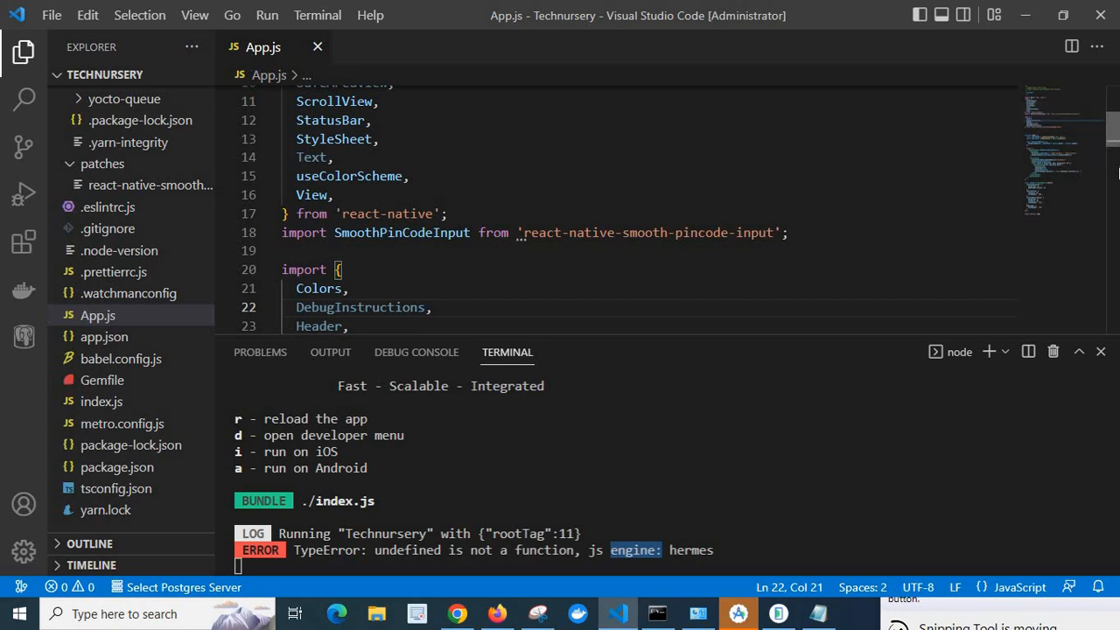
pyautogui.scroll(-3)
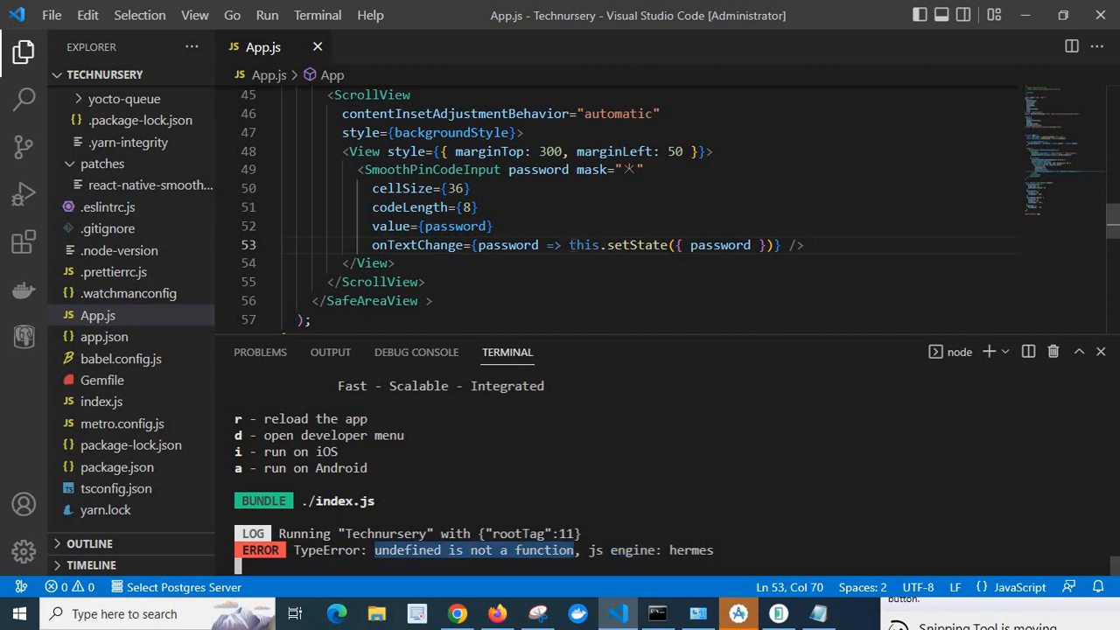
pyautogui.doubleClick(626, 245)
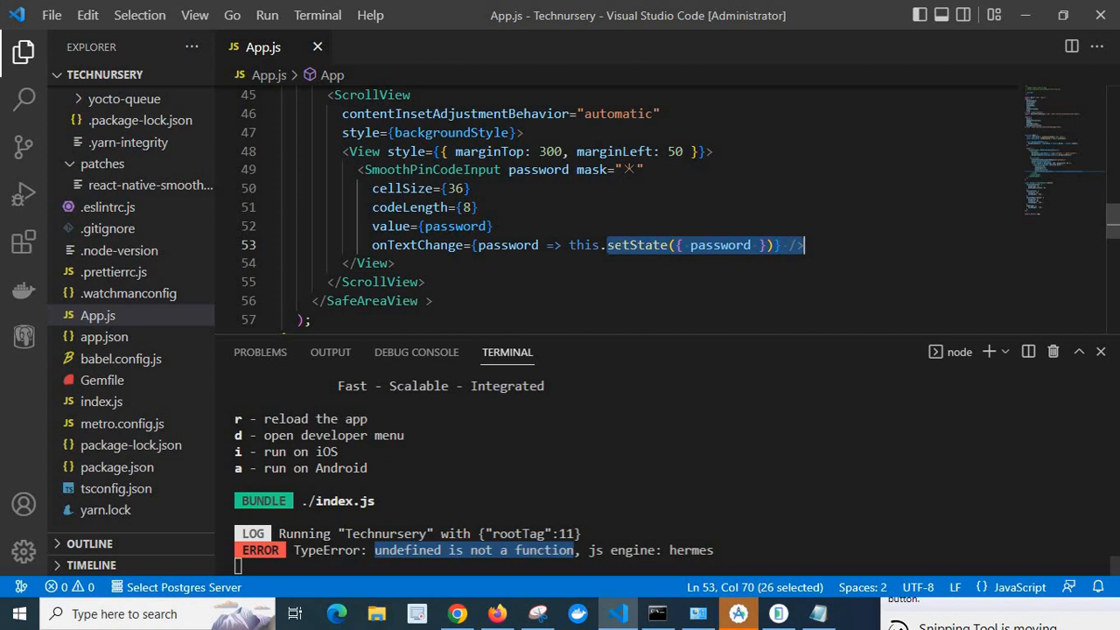
pyautogui.doubleClick(637, 245)
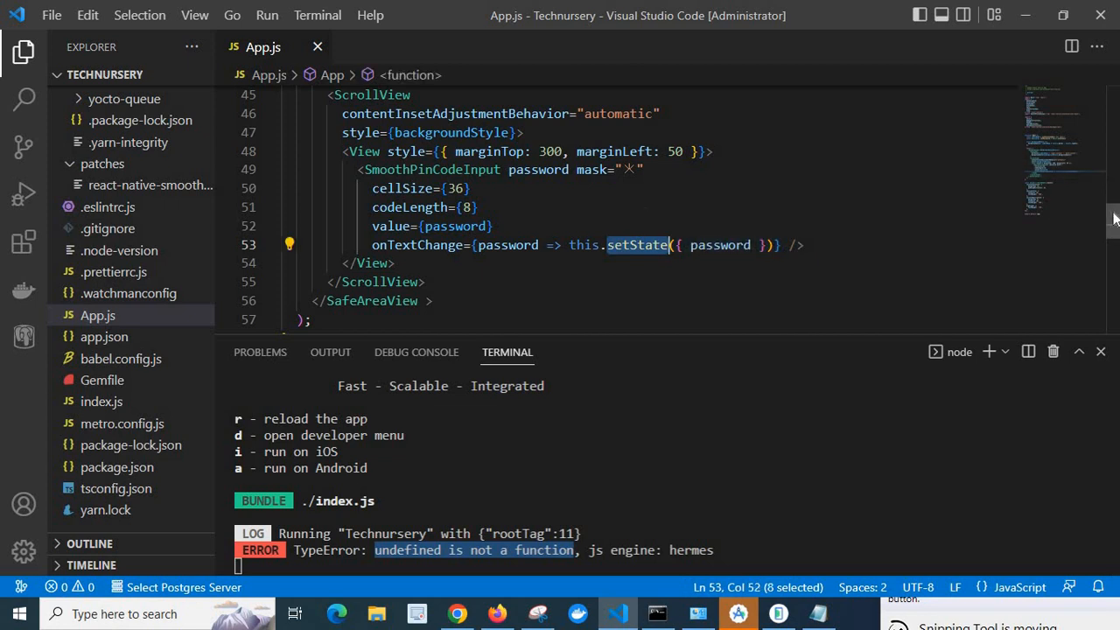
pyautogui.scroll(3)
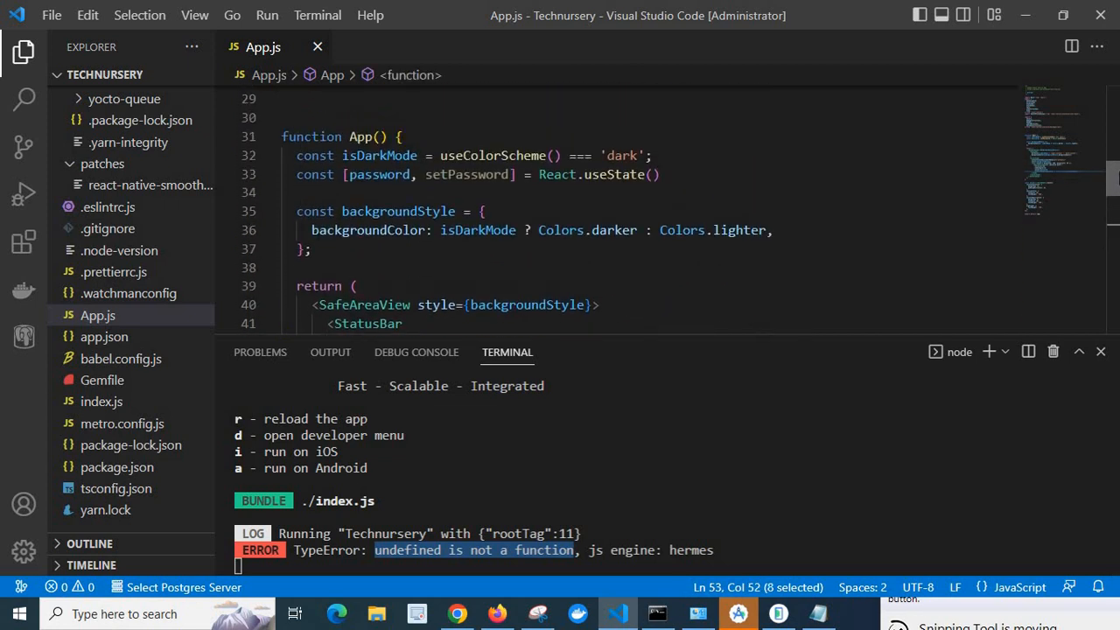
pyautogui.scroll(3)
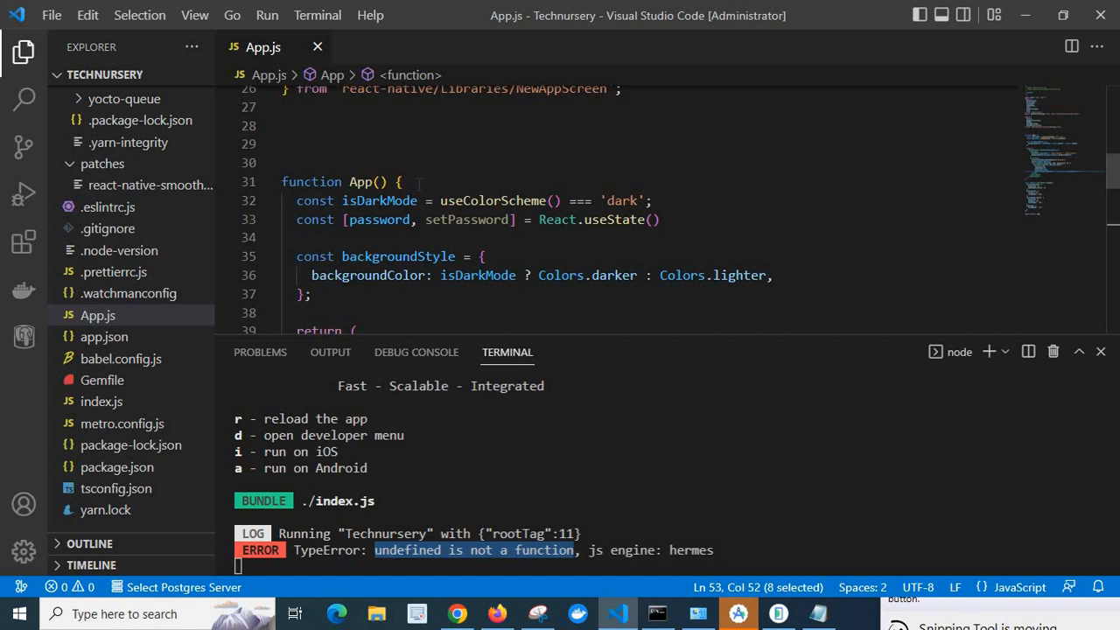
pyautogui.click(400, 181)
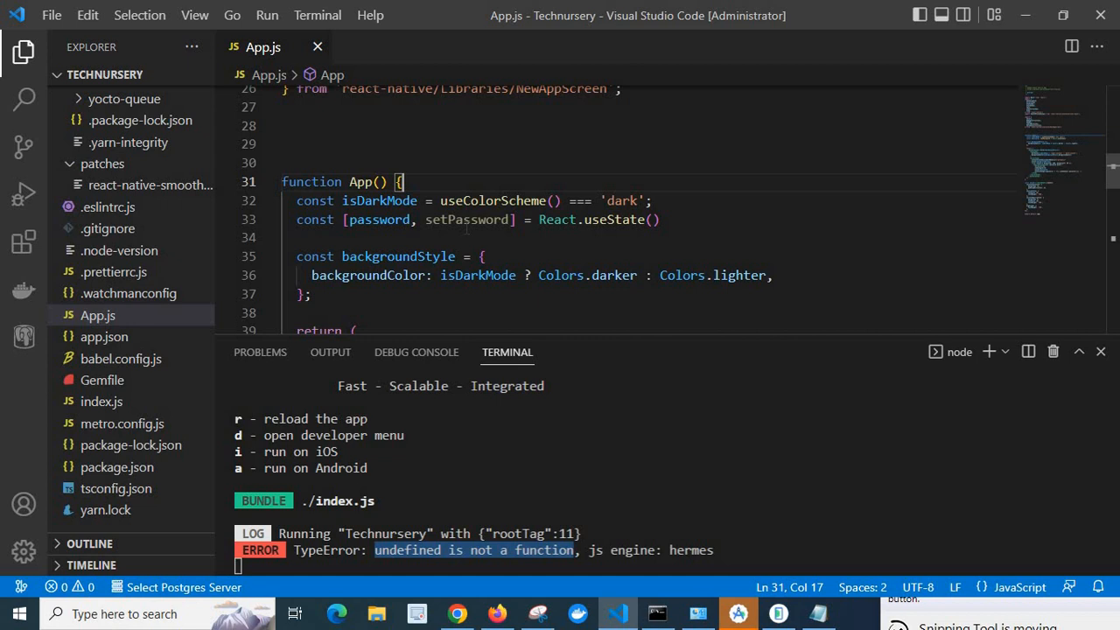
pyautogui.doubleClick(614, 220)
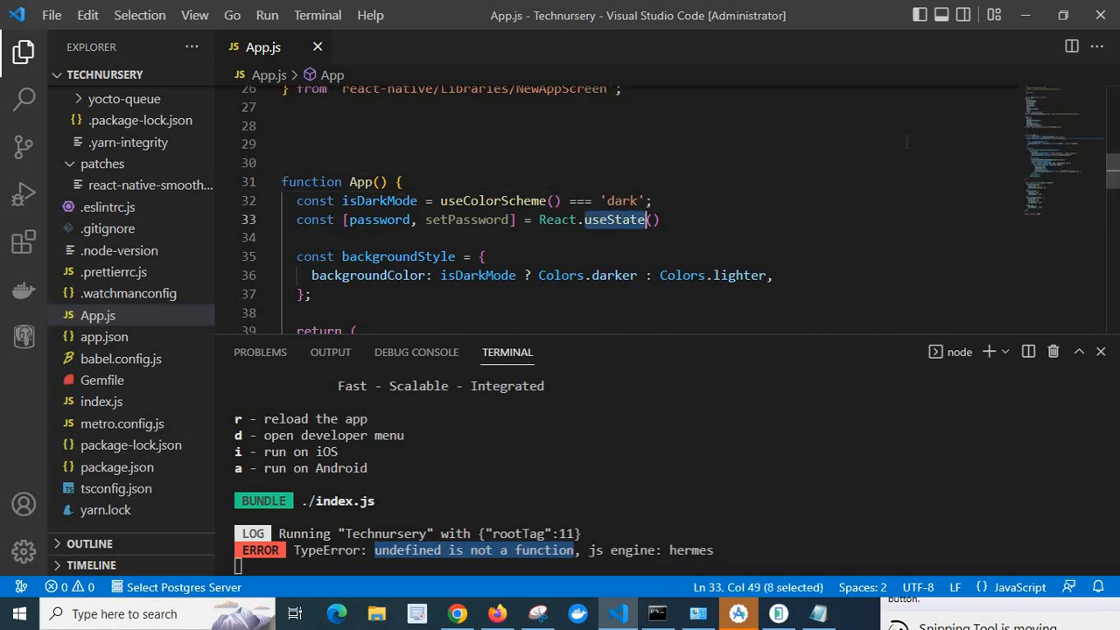
pyautogui.scroll(-3)
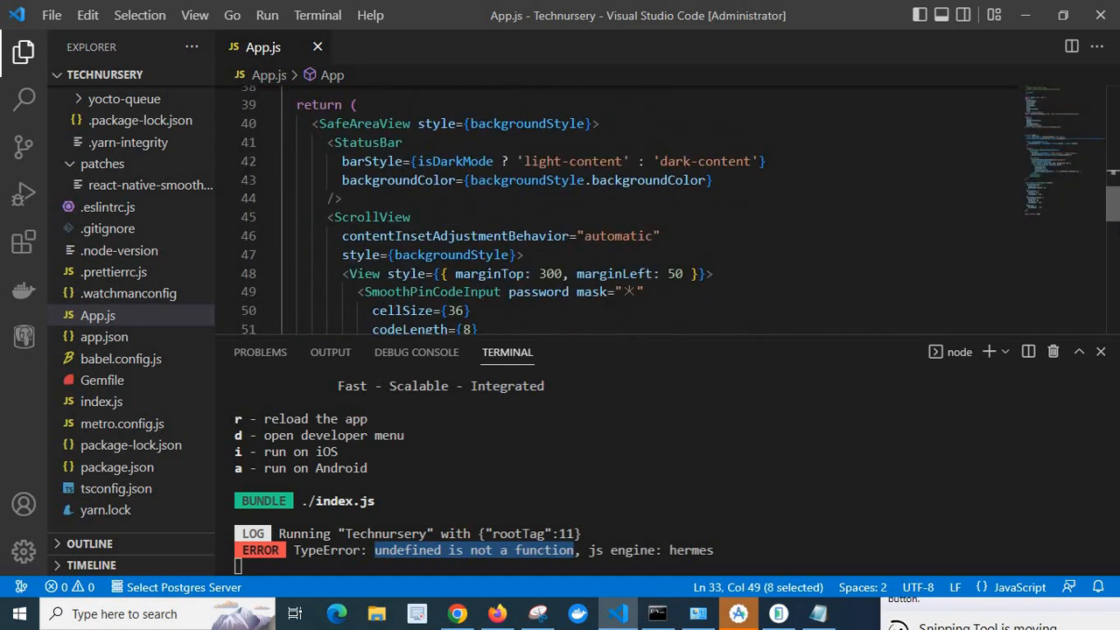
pyautogui.scroll(-3)
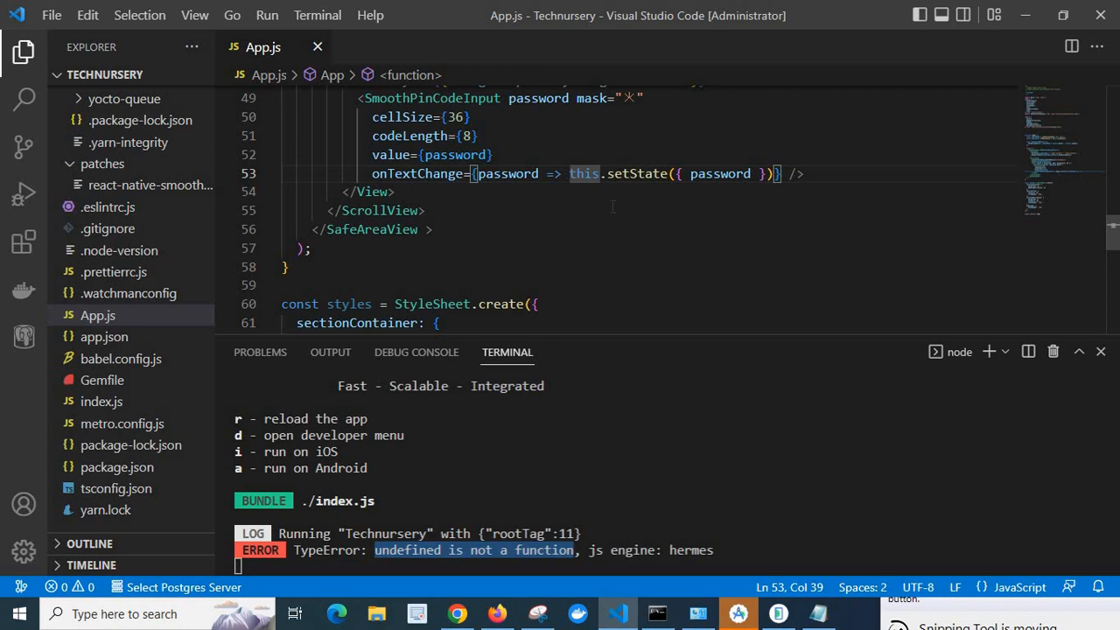
pyautogui.click(427, 210)
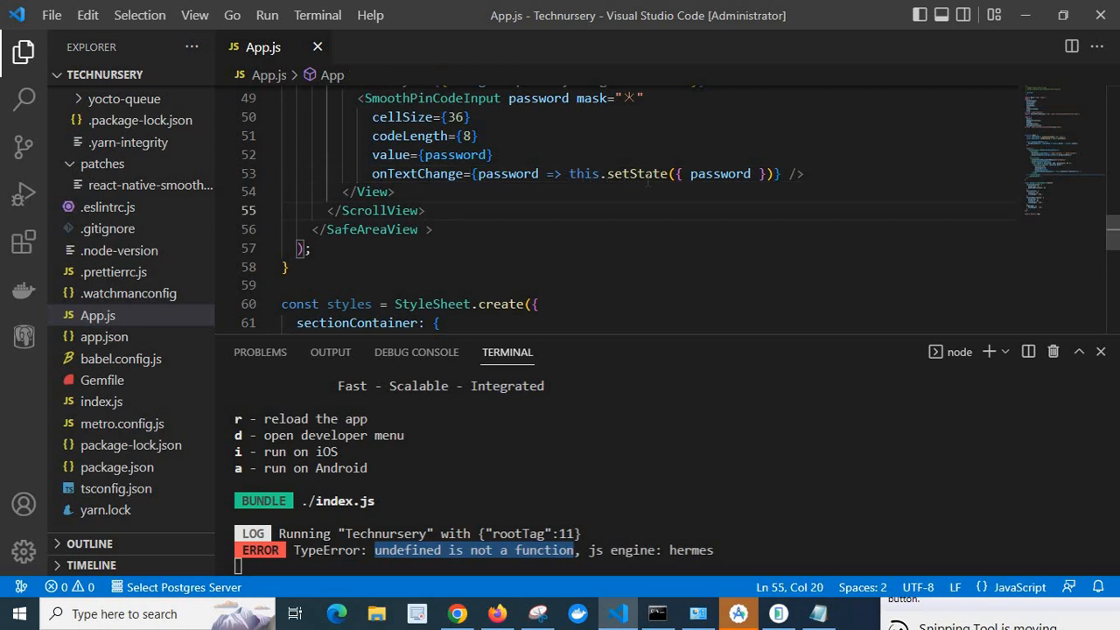
pyautogui.moveTo(326, 582)
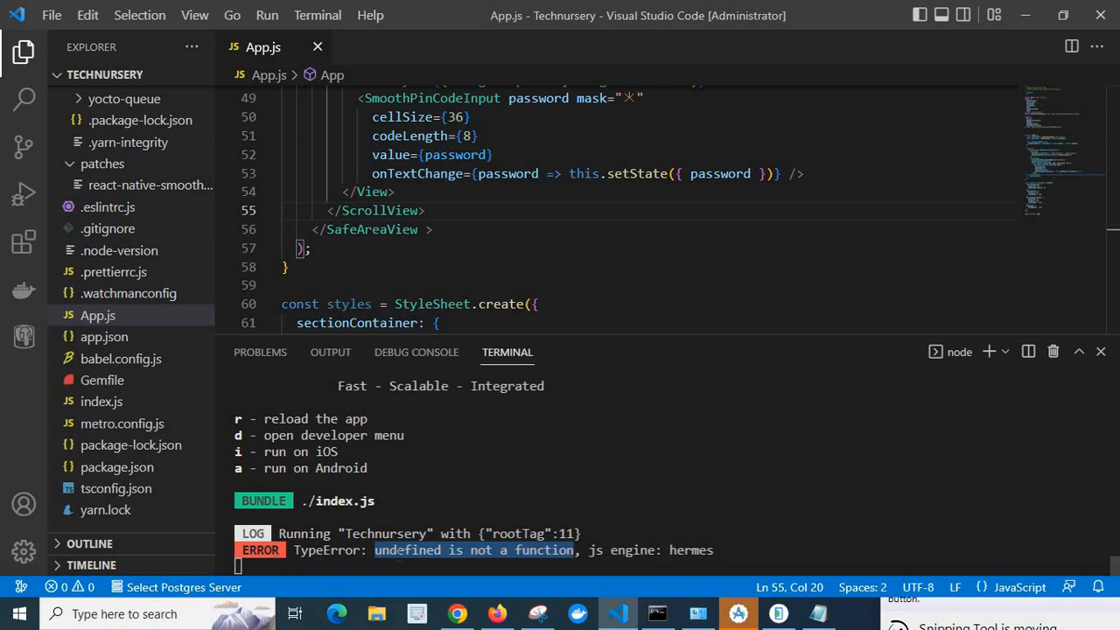
pyautogui.click(289, 267)
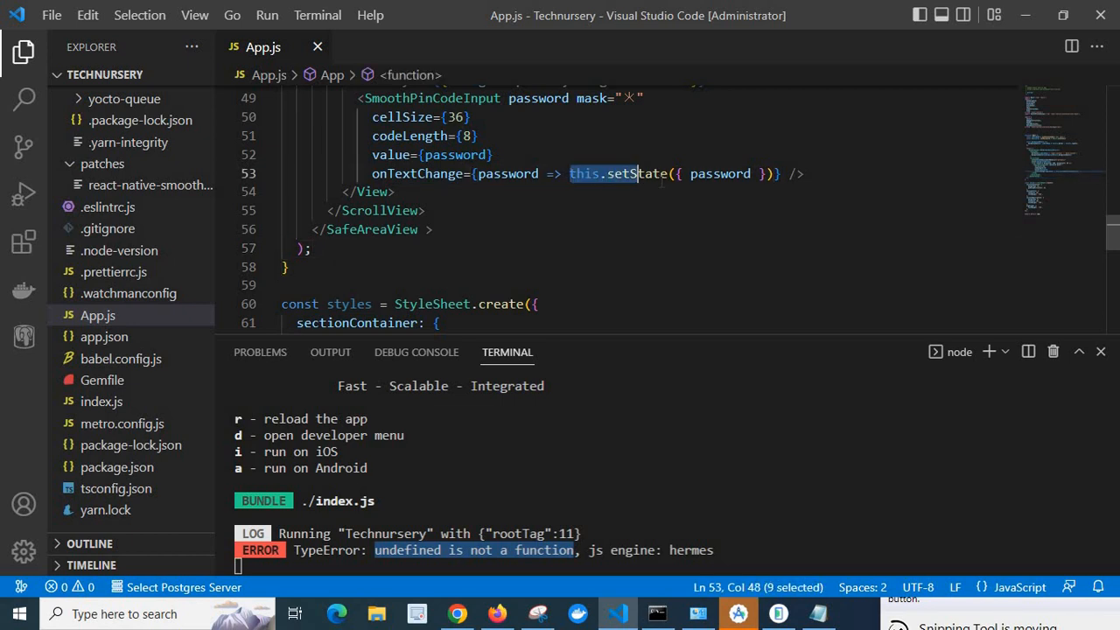
pyautogui.scroll(3)
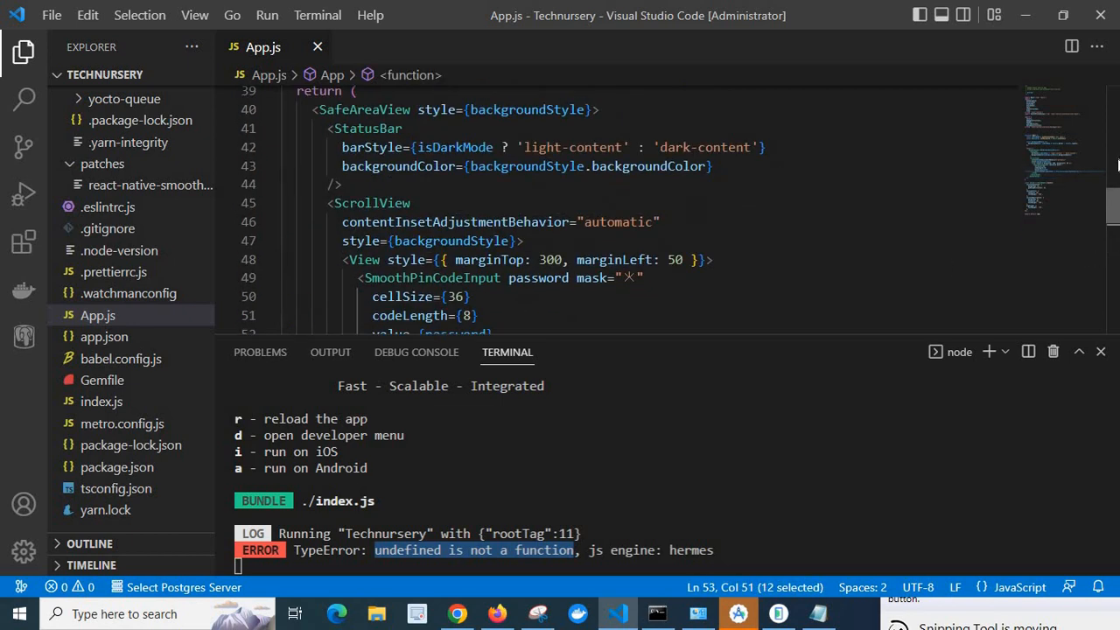
pyautogui.scroll(3)
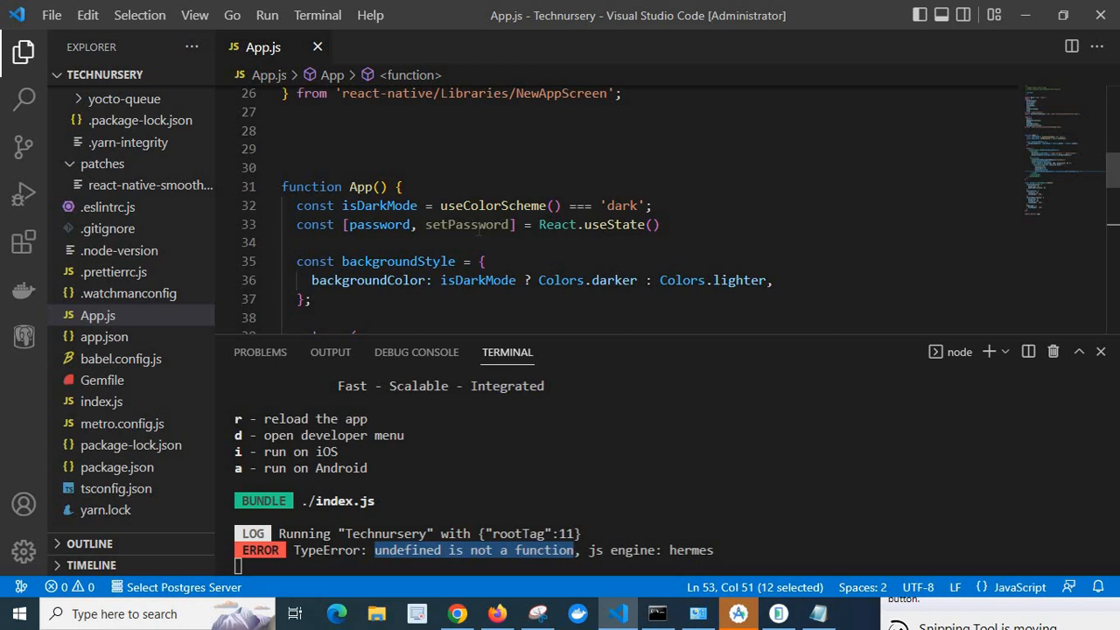
pyautogui.doubleClick(469, 224)
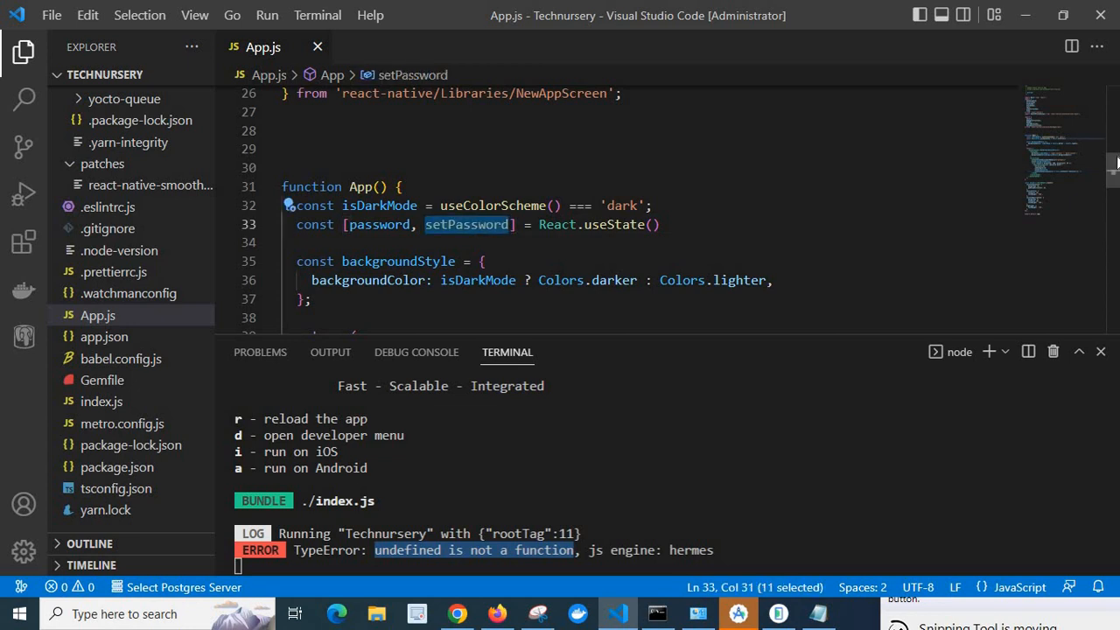
pyautogui.scroll(-3)
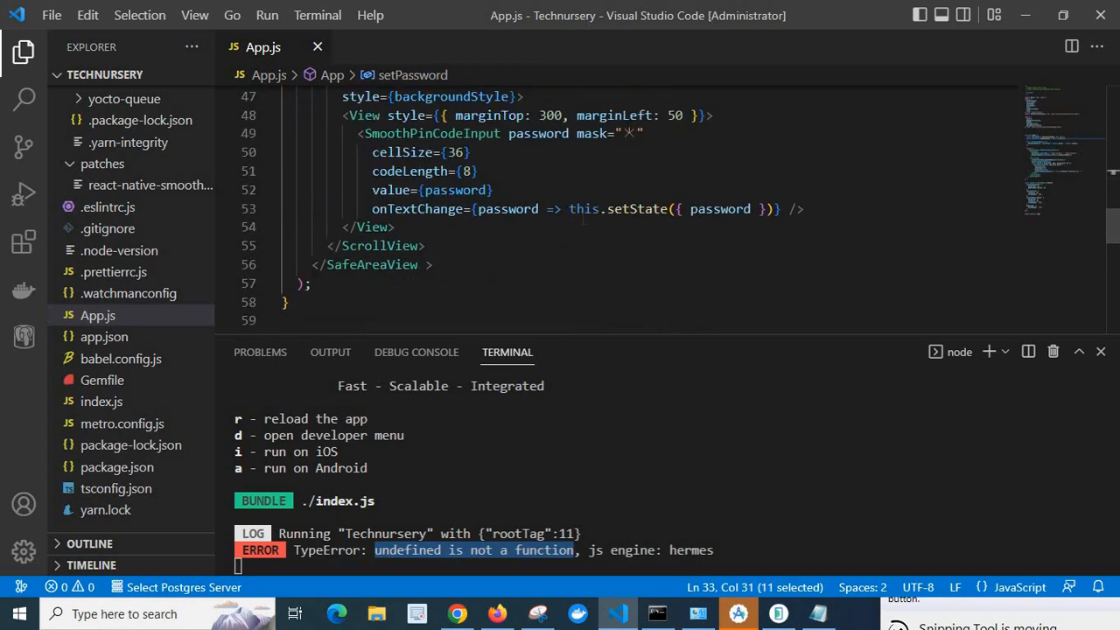
pyautogui.doubleClick(619, 209)
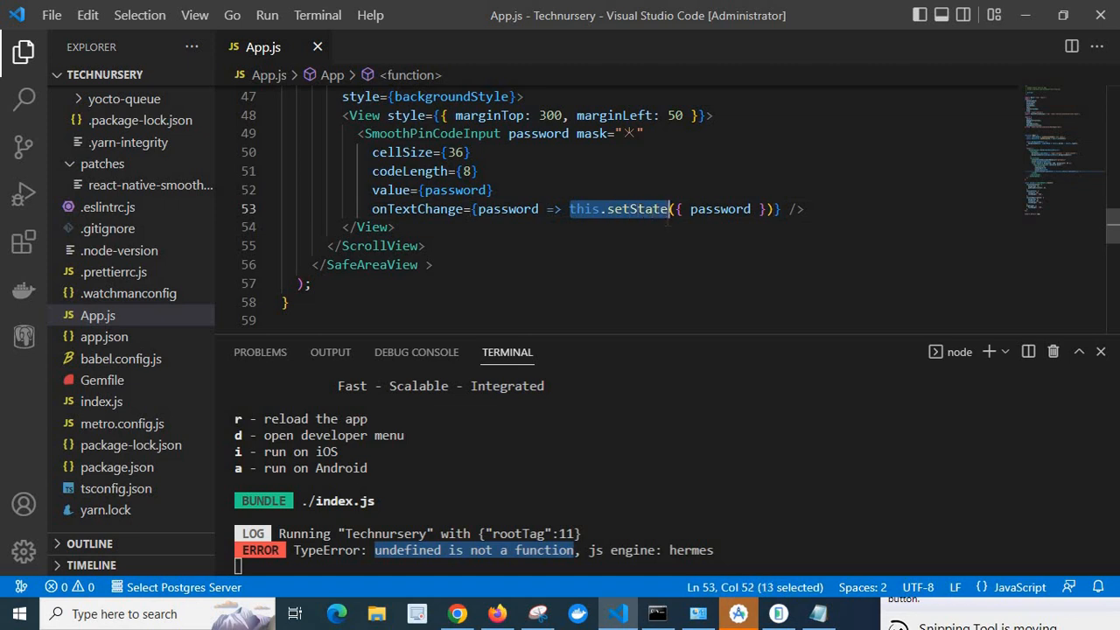
# Replace this.setState with setPassword(password) in the onTextChange handler.
pyautogui.write('setPassword')
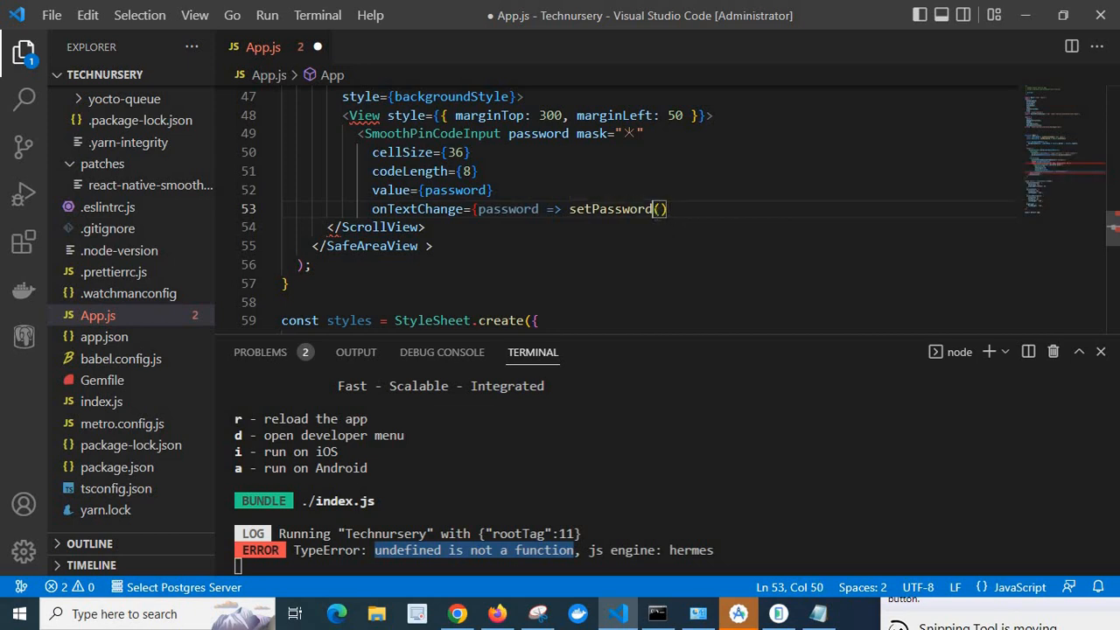
pyautogui.write('password')
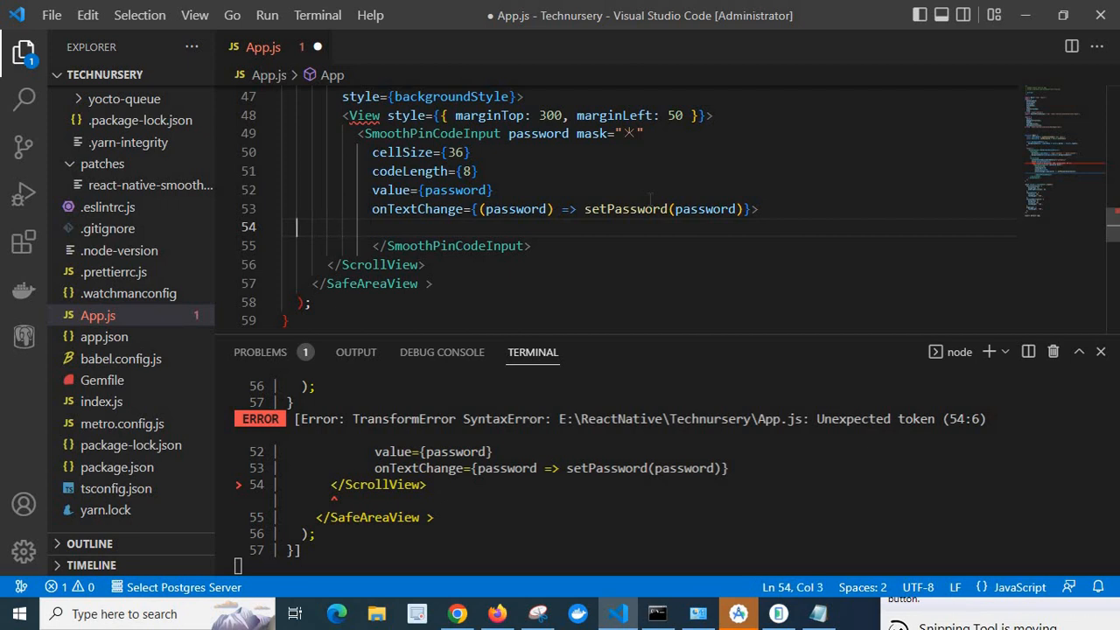
# Restore the closing </SmoothPinCodeInput> and </View> tags and select the password argument to check it.
pyautogui.press('Backspace')
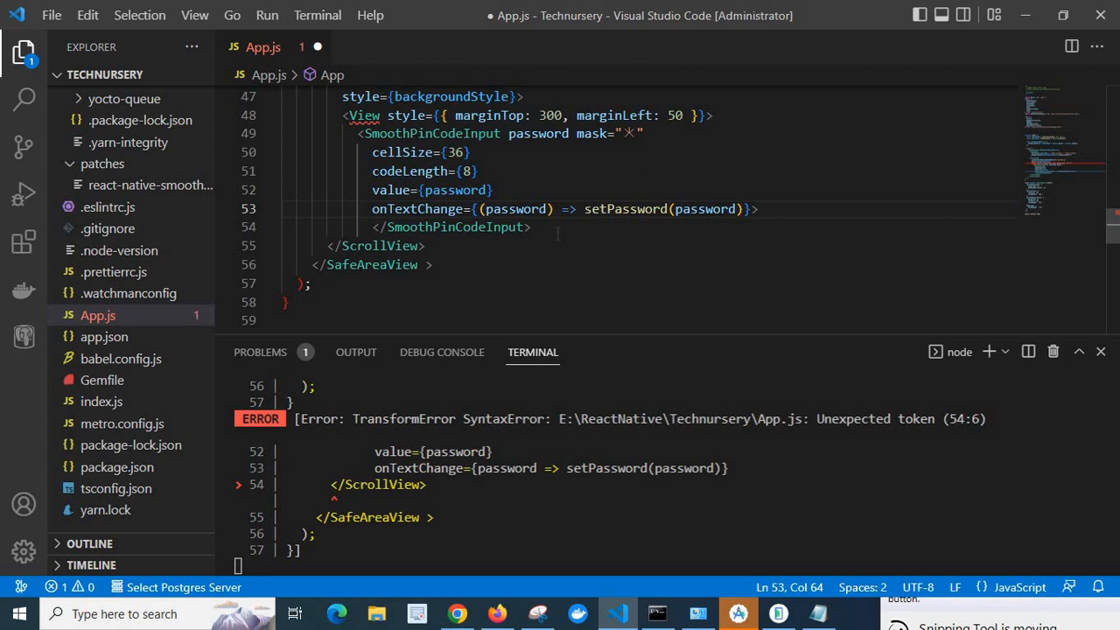
pyautogui.write('</')
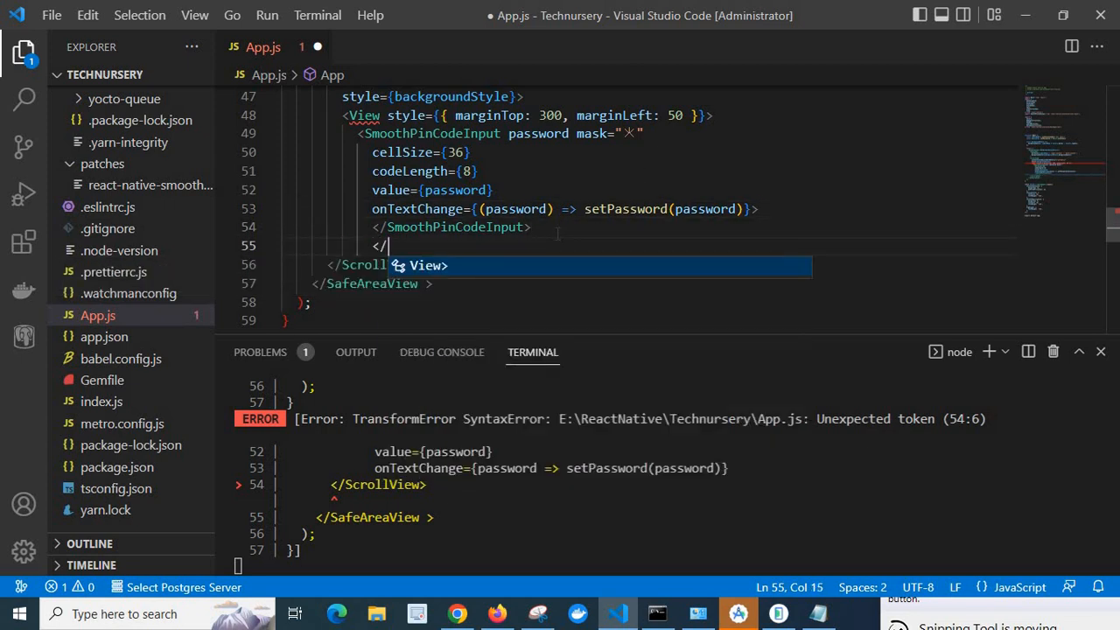
pyautogui.write('View>')
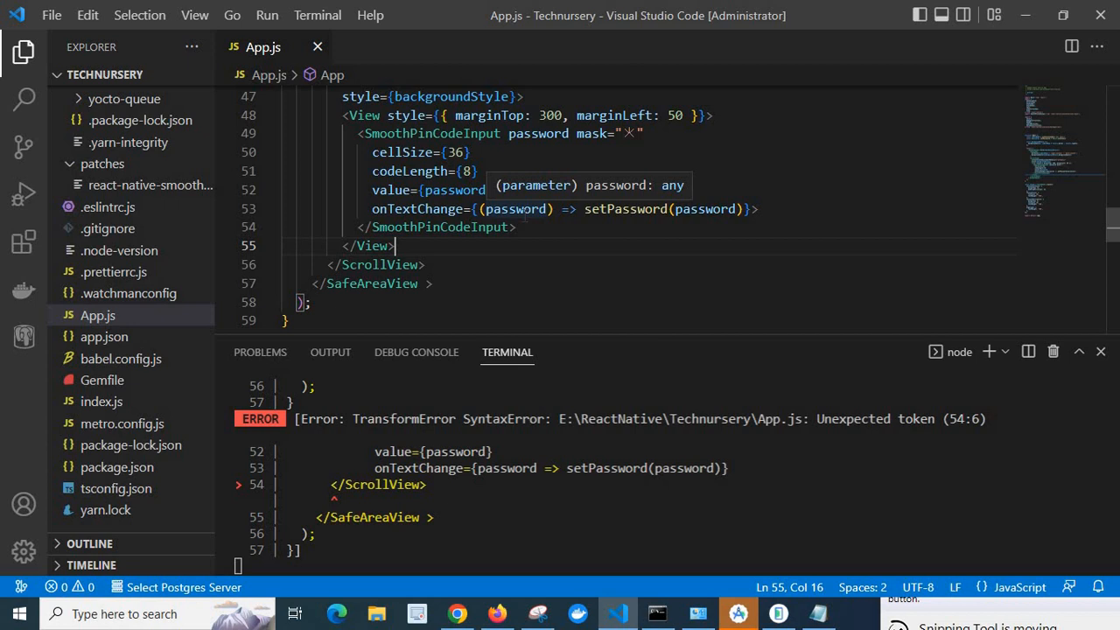
pyautogui.click(702, 209)
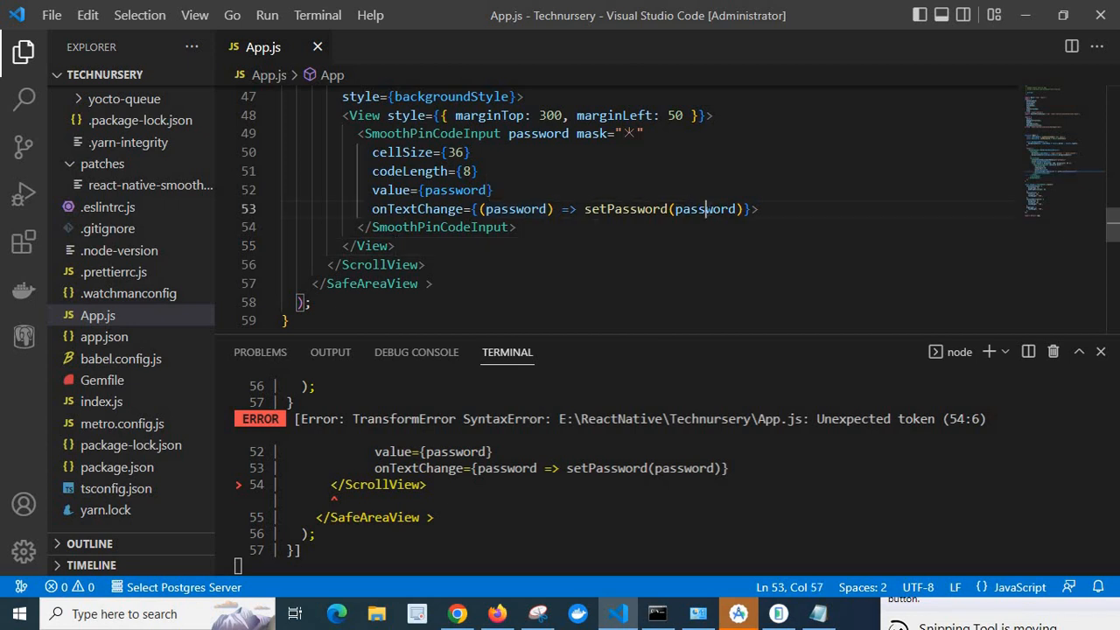
pyautogui.doubleClick(704, 208)
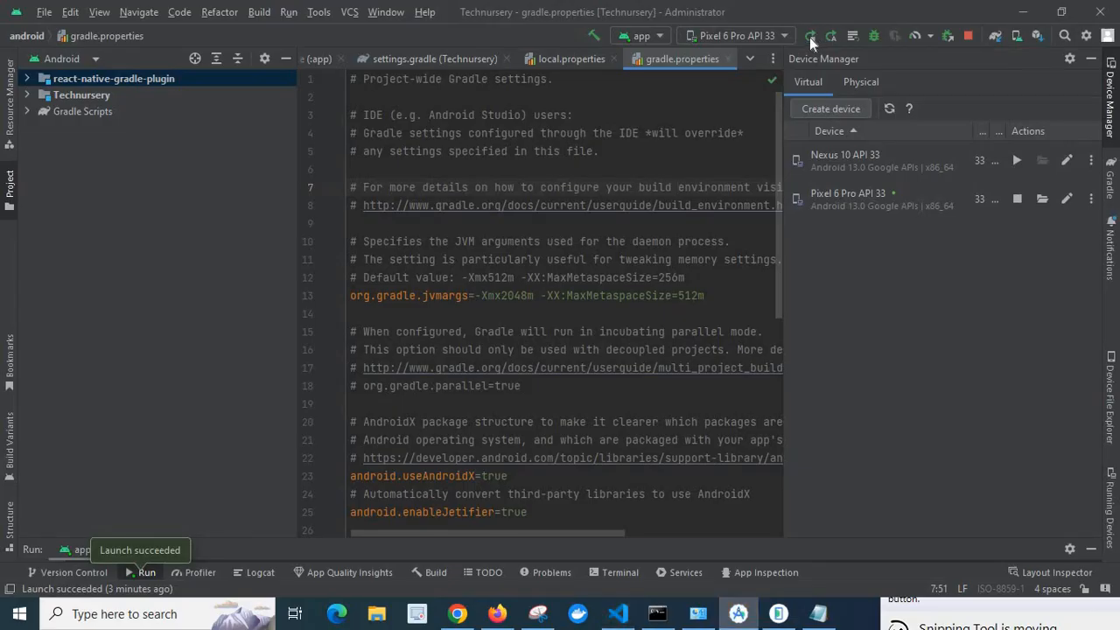
# Relaunch the fixed app on the Pixel 6 Pro emulator.
pyautogui.click(810, 36)
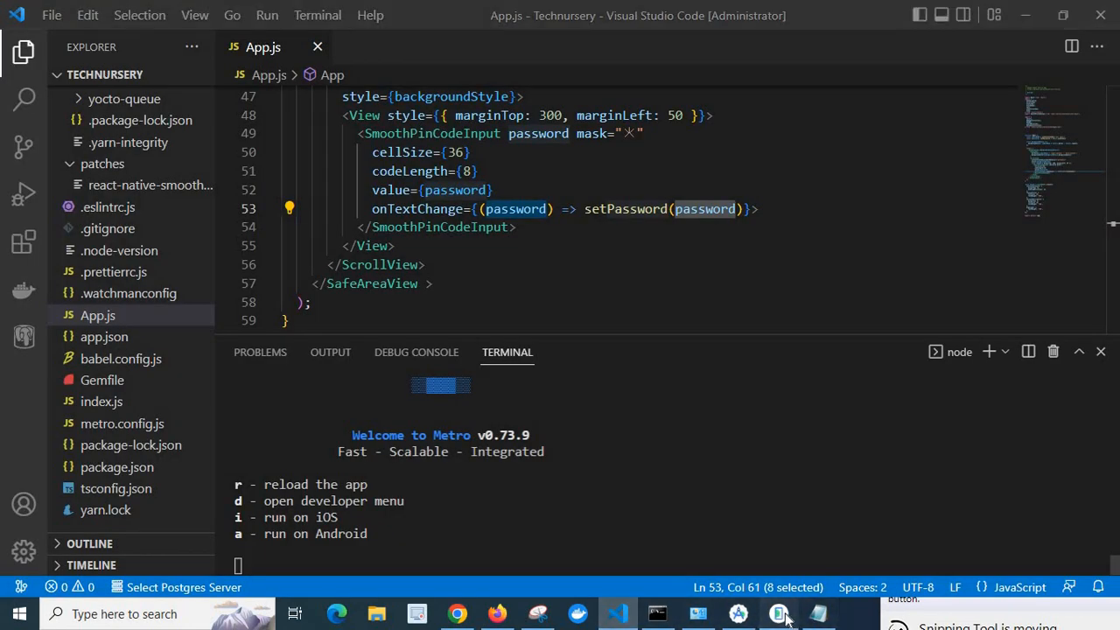
# Bring the Pixel 6 Pro emulator window to the front while index.js rebundles.
pyautogui.click(777, 612)
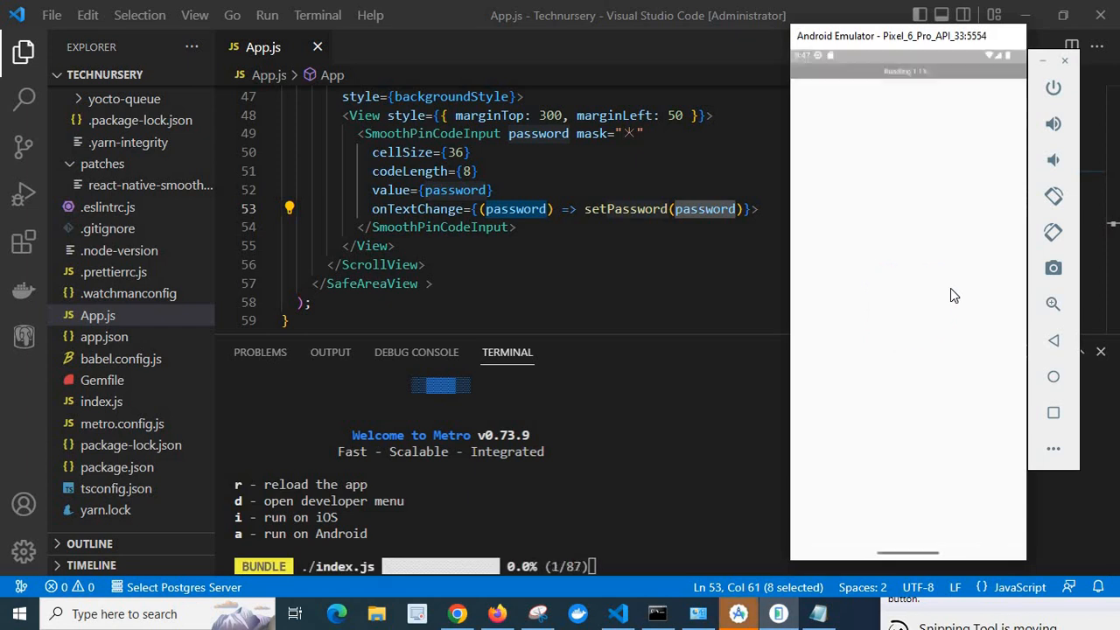